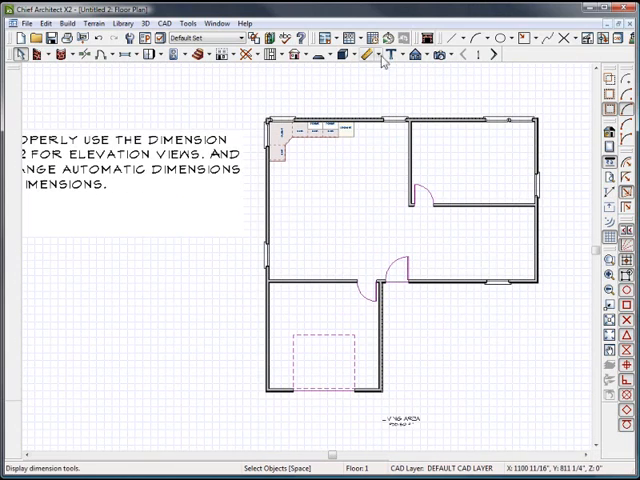
{"action": "mouse_move", "coordinate": [374, 58]}
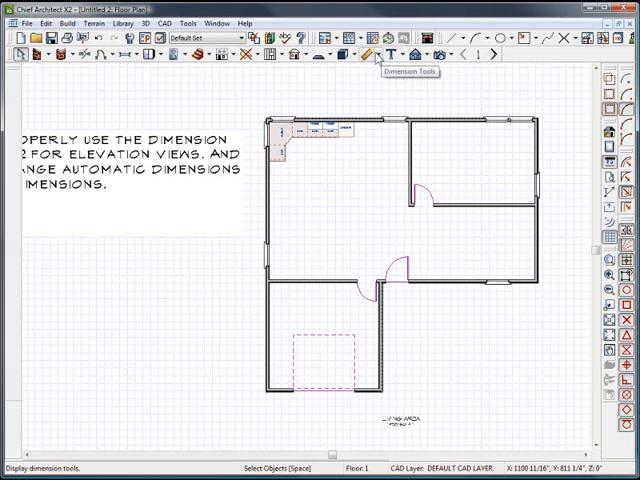
Activate the Manual Dimension tool from the Dimension Tools flyout and bring up Dimension Defaults.
{"action": "left_click", "coordinate": [372, 56]}
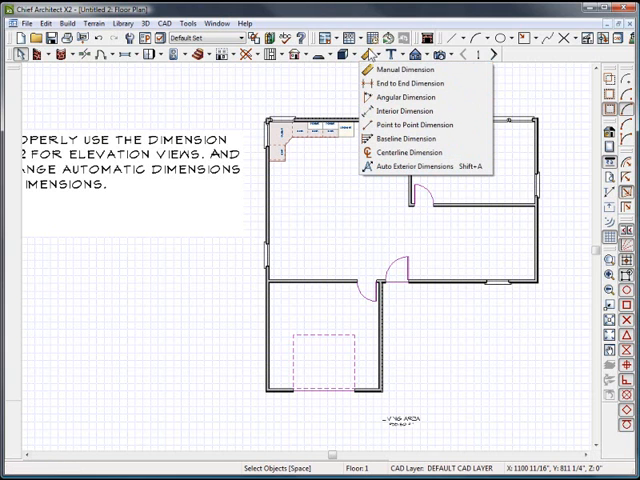
{"action": "left_click", "coordinate": [372, 68]}
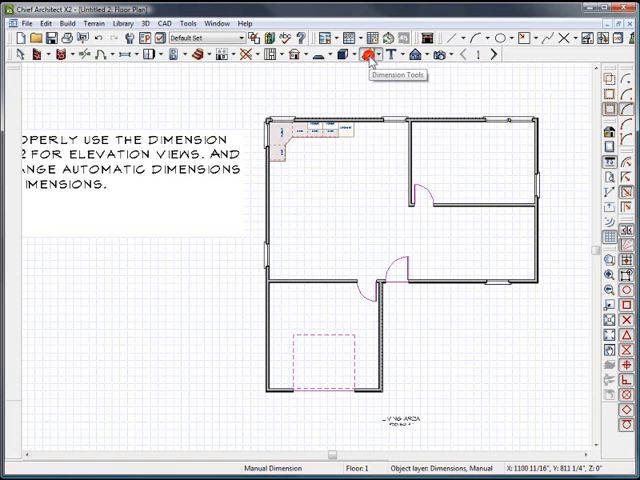
{"action": "left_click", "coordinate": [364, 56]}
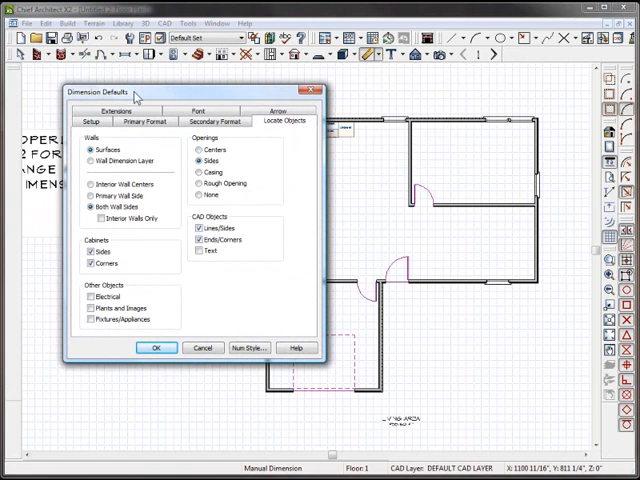
After checking Primary Format, set walls to be located at the Wall Dimension Layer and Primary Wall Sides.
{"action": "left_click", "coordinate": [92, 120]}
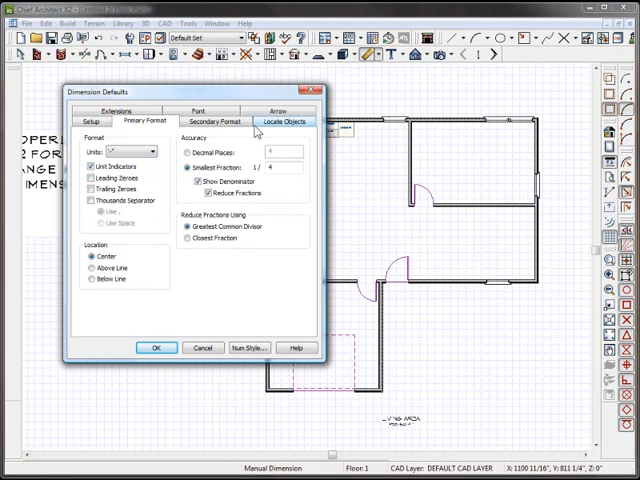
{"action": "left_click", "coordinate": [284, 120]}
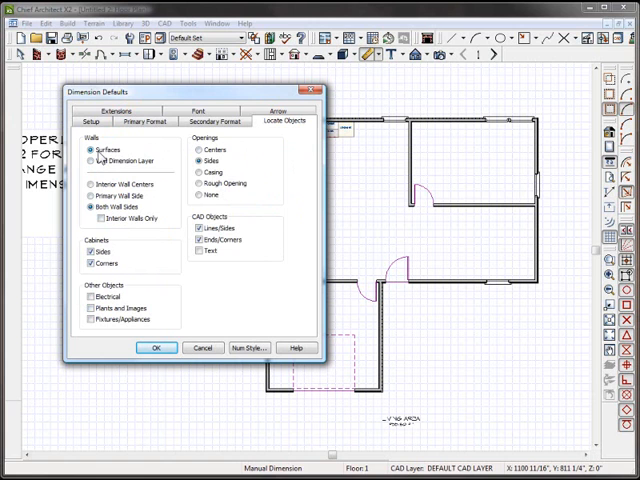
{"action": "left_click", "coordinate": [92, 148]}
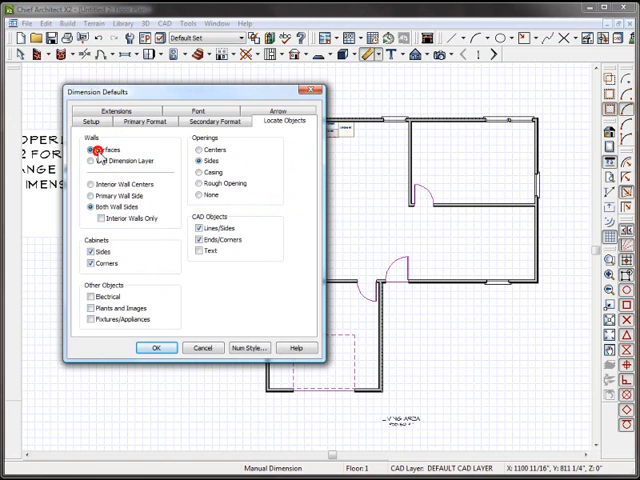
{"action": "left_click", "coordinate": [92, 148]}
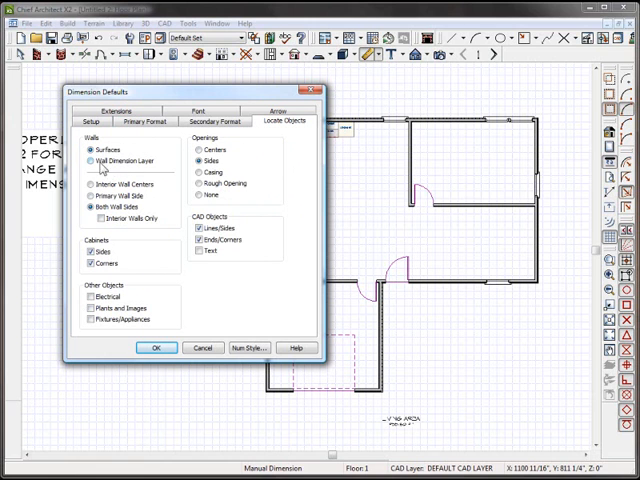
{"action": "left_click", "coordinate": [90, 148]}
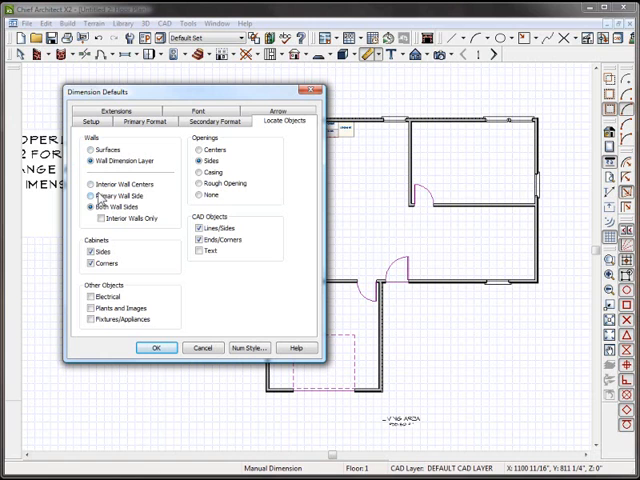
{"action": "left_click", "coordinate": [90, 196]}
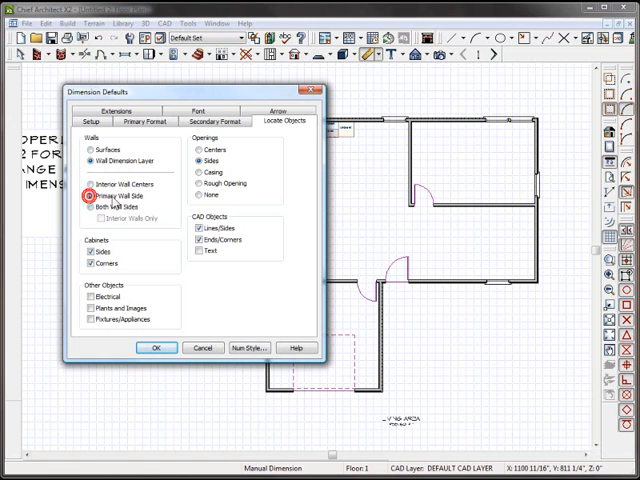
{"action": "left_click", "coordinate": [92, 208]}
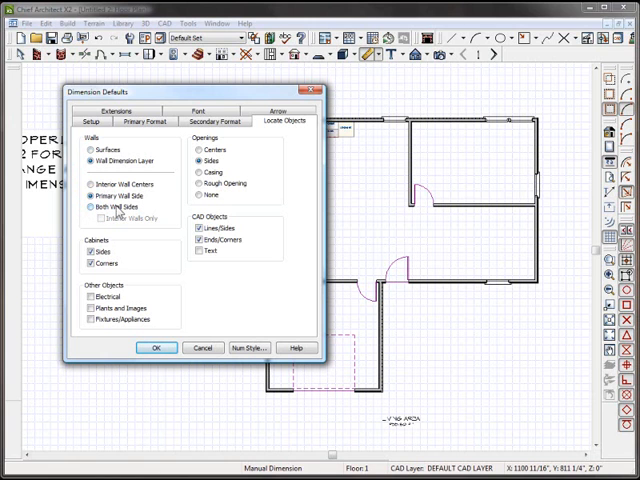
Have dimensions also locate cabinet Sides and Corners, then view the Font settings.
{"action": "left_click", "coordinate": [88, 264]}
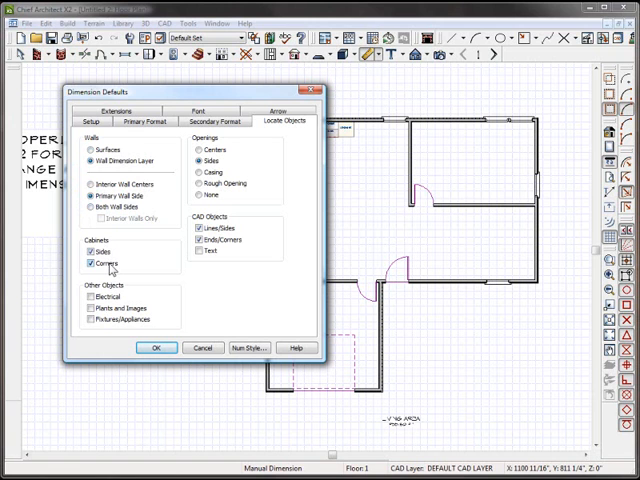
{"action": "left_click", "coordinate": [90, 250]}
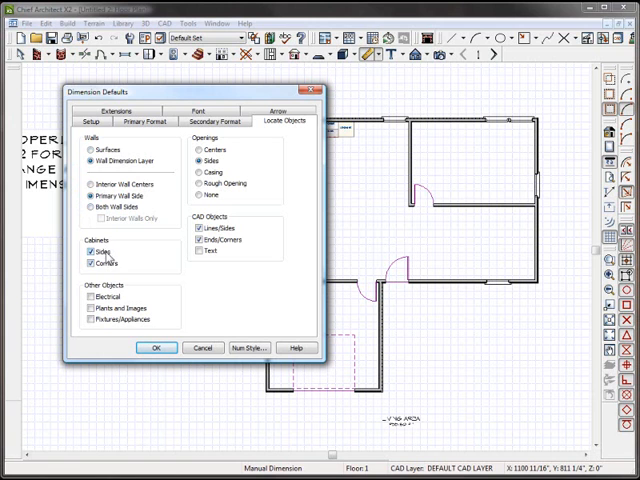
{"action": "left_click", "coordinate": [88, 264]}
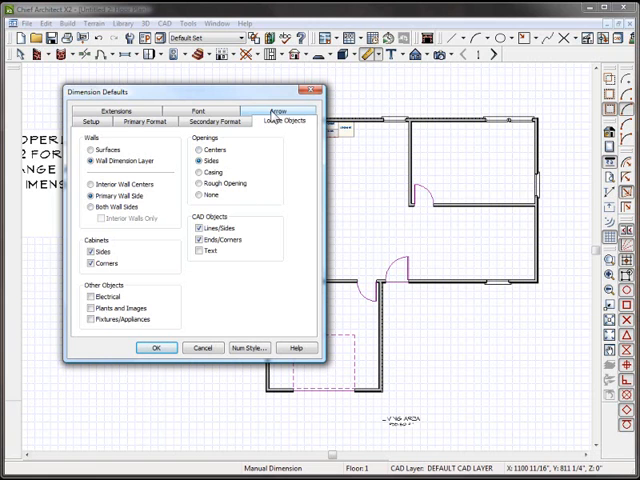
{"action": "left_click", "coordinate": [286, 112]}
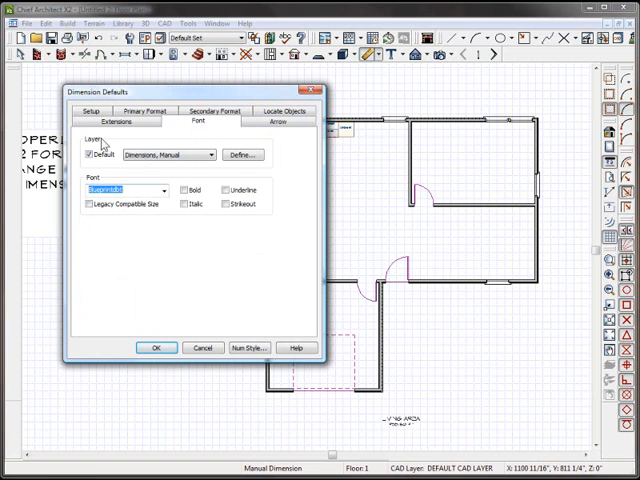
{"action": "mouse_move", "coordinate": [148, 332]}
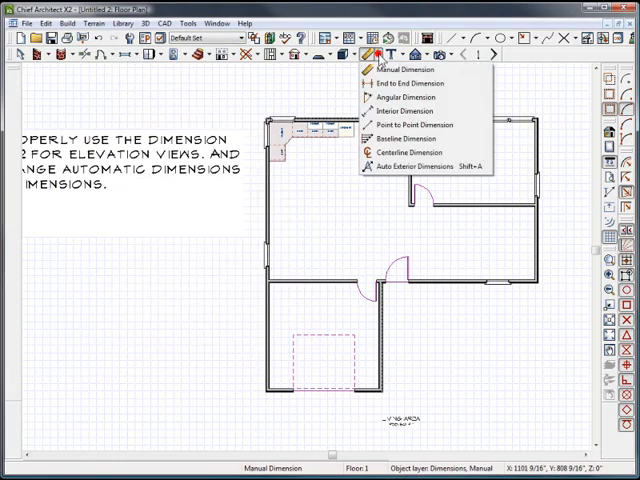
Generate Auto Exterior Dimensions around the plan, then review the locating defaults and accept them.
{"action": "left_click", "coordinate": [416, 152]}
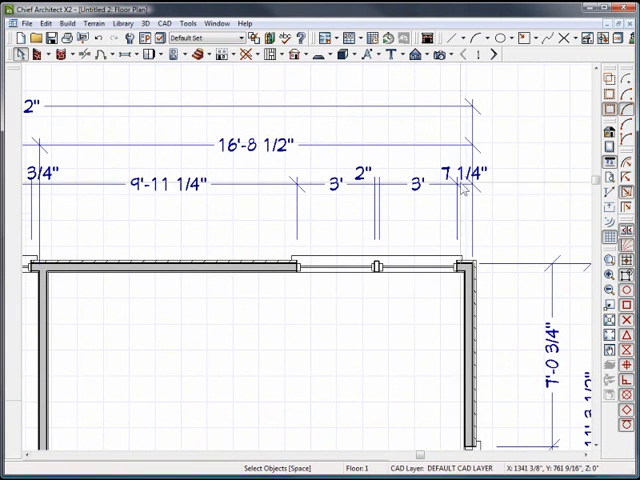
{"action": "left_click", "coordinate": [364, 56]}
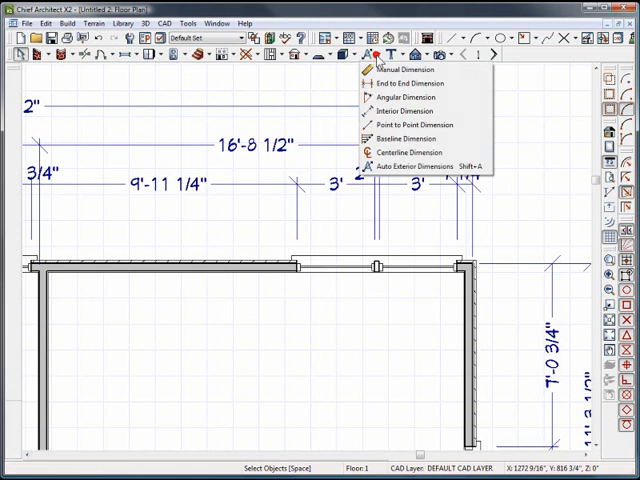
{"action": "left_click", "coordinate": [394, 62]}
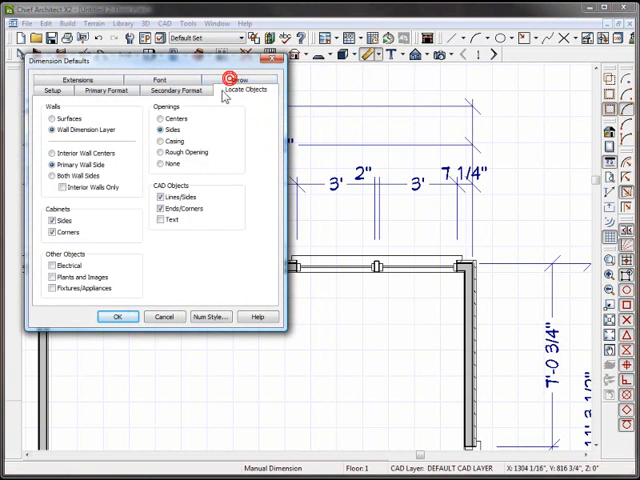
{"action": "left_click", "coordinate": [252, 88]}
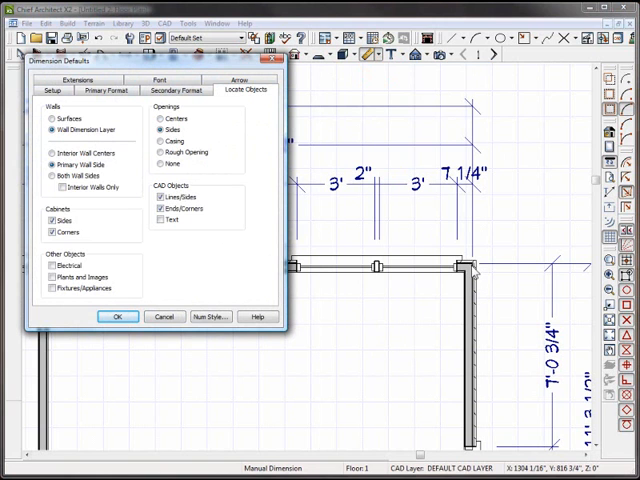
{"action": "left_click", "coordinate": [116, 316]}
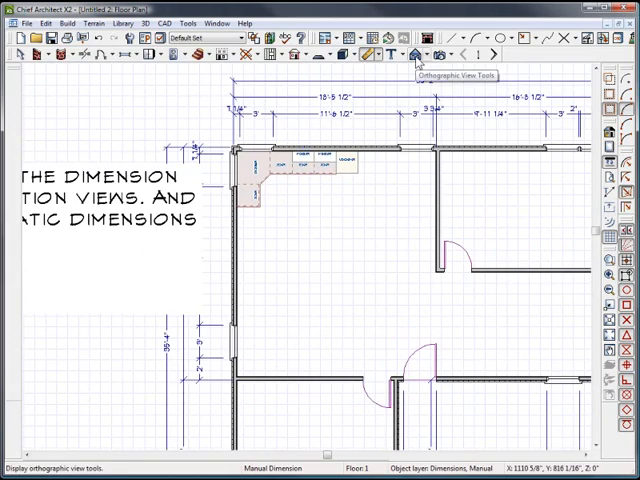
{"action": "left_click", "coordinate": [408, 56]}
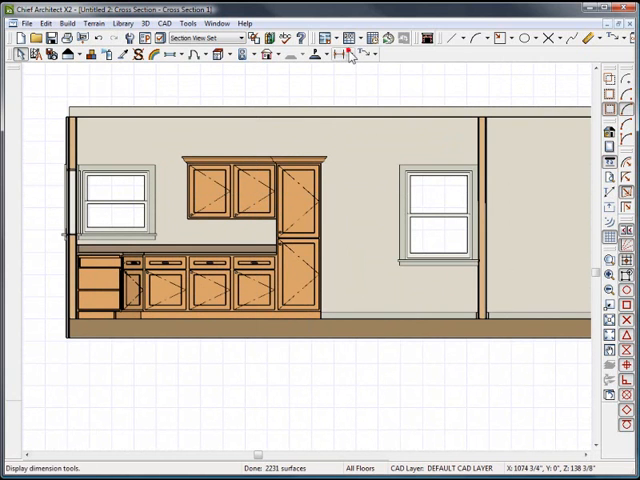
{"action": "left_click", "coordinate": [330, 56]}
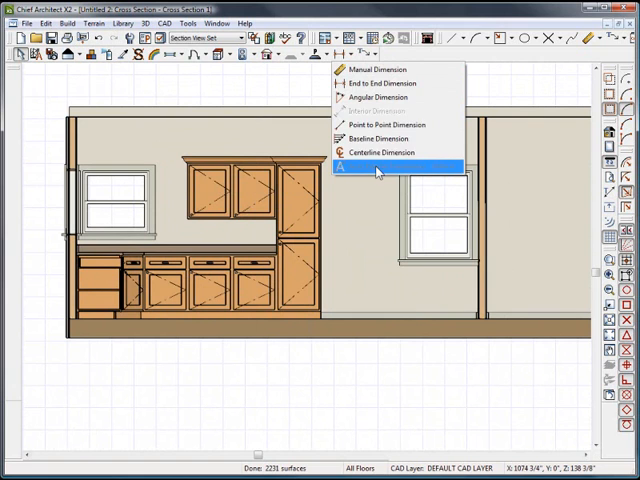
{"action": "mouse_move", "coordinate": [402, 84]}
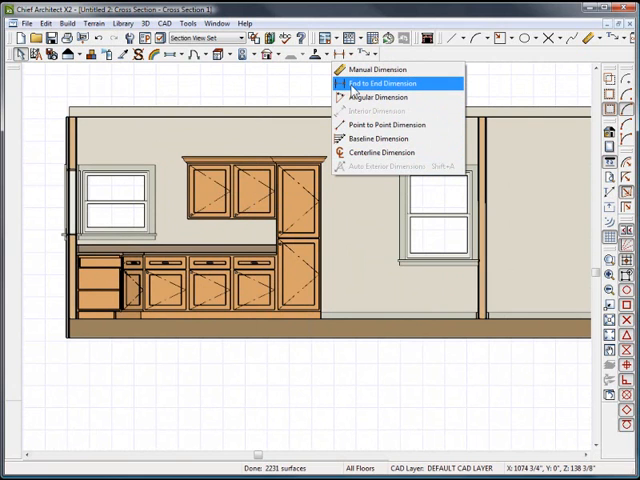
{"action": "left_click", "coordinate": [398, 74]}
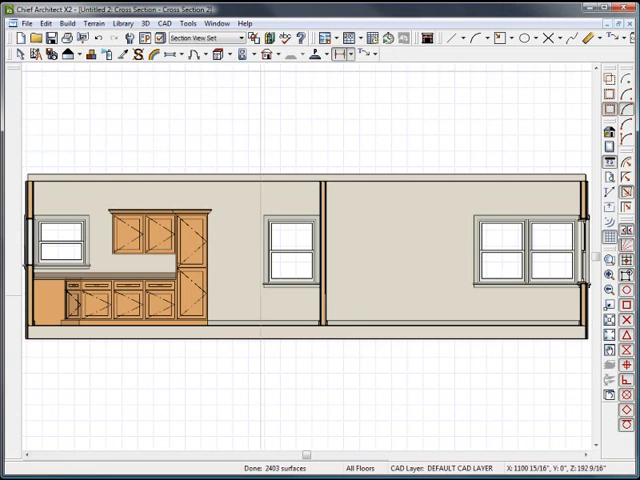
Create a CAD Detail From View of the elevation, tile the views vertically, and maximize the Elevation 1 detail.
{"action": "left_click", "coordinate": [164, 20]}
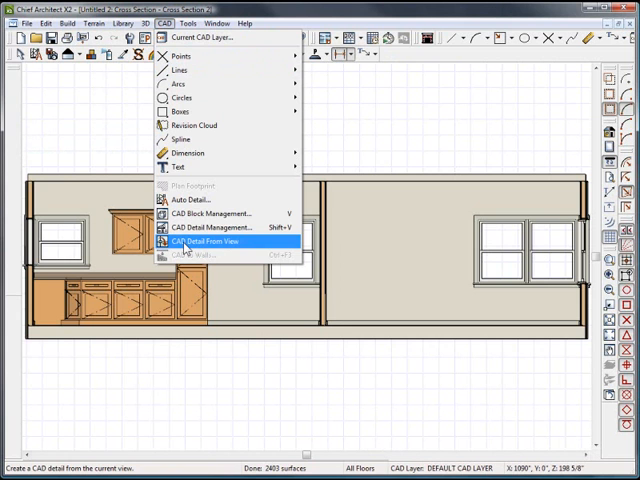
{"action": "left_click", "coordinate": [204, 242]}
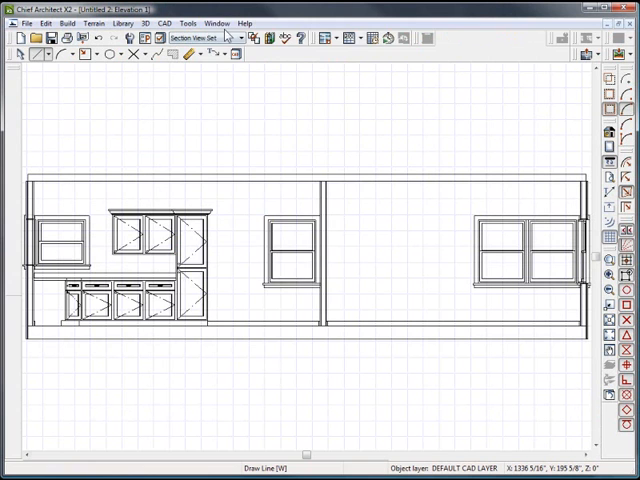
{"action": "left_click", "coordinate": [210, 24]}
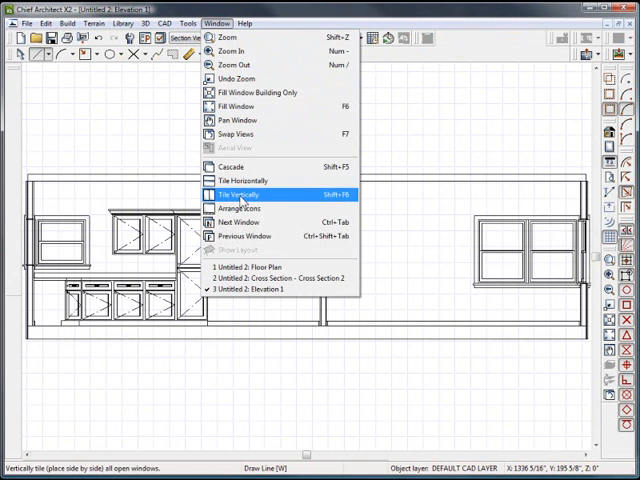
{"action": "left_click", "coordinate": [240, 192]}
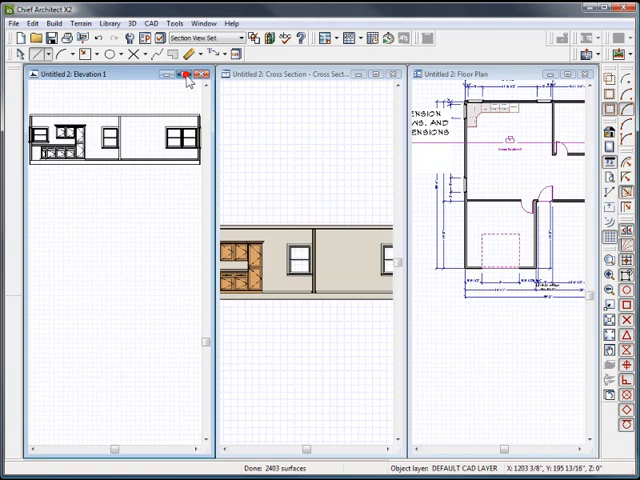
{"action": "left_click", "coordinate": [182, 72]}
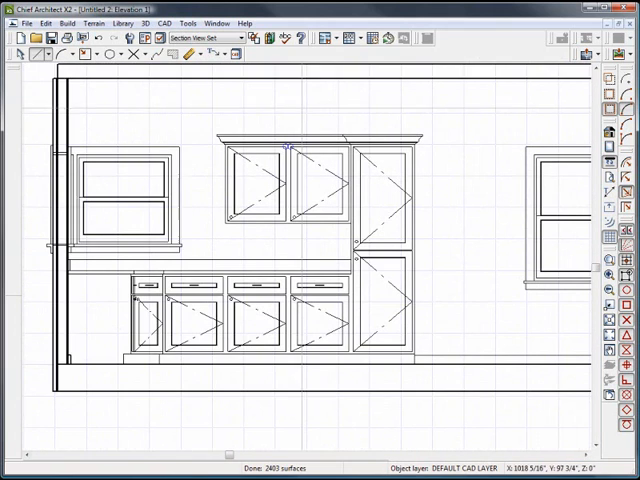
Draw End to End dimensions across the upper cabinet in the elevation CAD detail.
{"action": "left_click", "coordinate": [204, 56]}
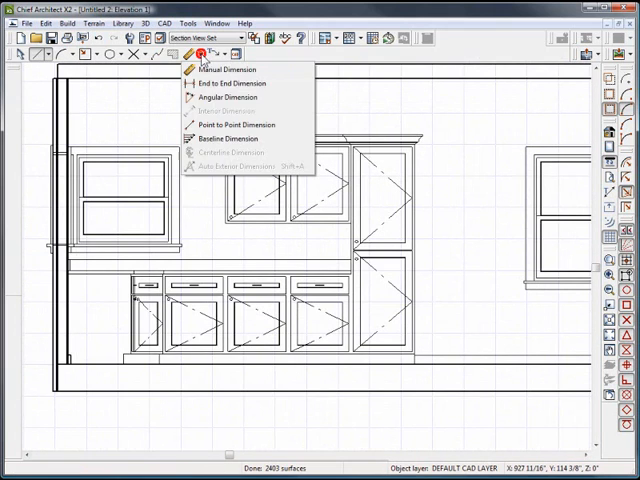
{"action": "left_click", "coordinate": [224, 68]}
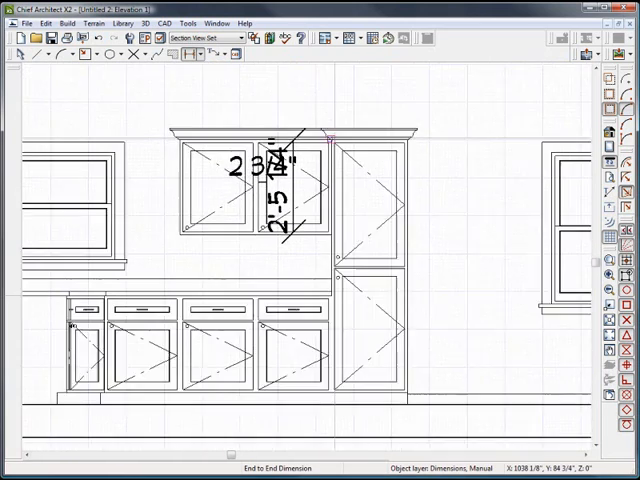
{"action": "scroll", "scroll_direction": "down", "scroll_amount": 3}
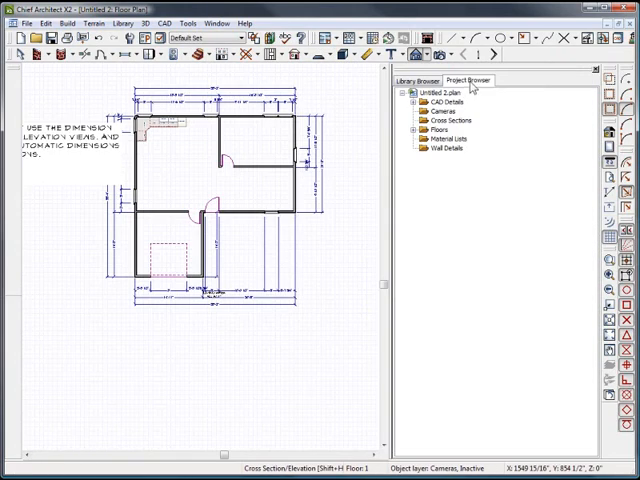
{"action": "left_click", "coordinate": [424, 82]}
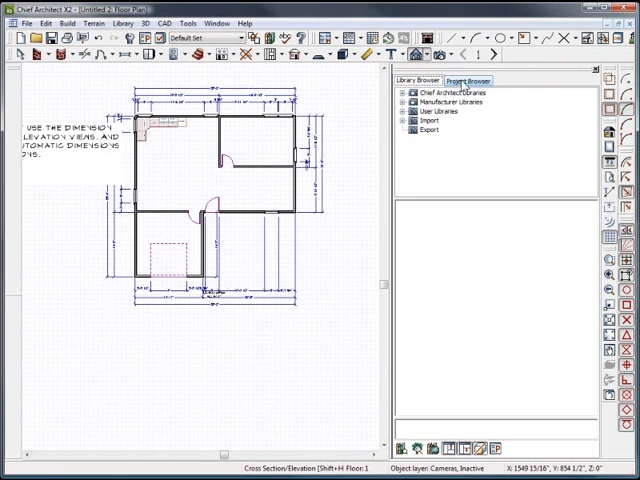
{"action": "left_click", "coordinate": [472, 80]}
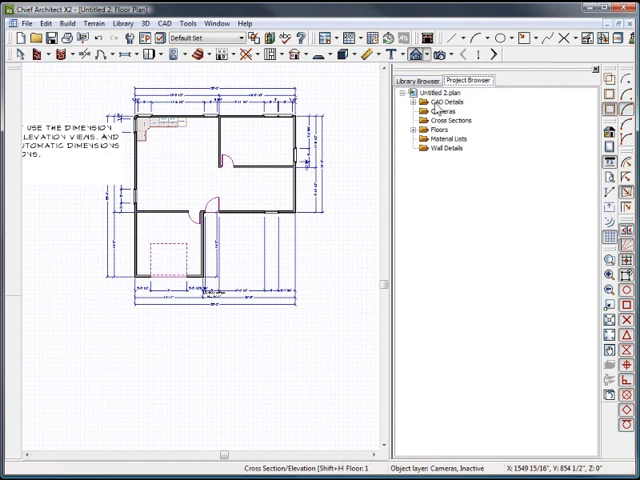
{"action": "left_click", "coordinate": [412, 100]}
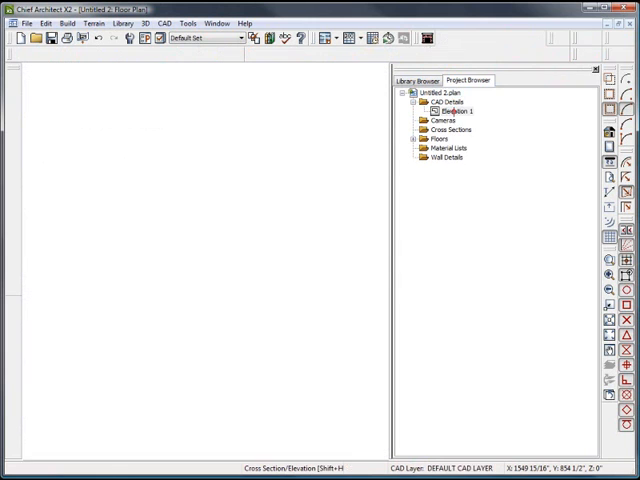
{"action": "double_click", "coordinate": [456, 112]}
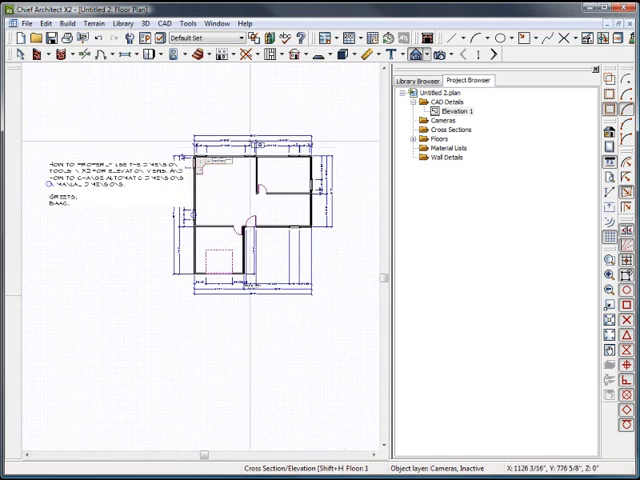
{"action": "mouse_move", "coordinate": [374, 56]}
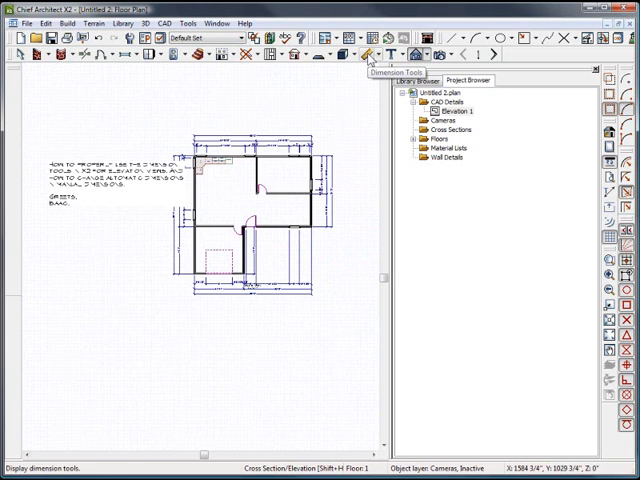
Enter 30 for the selected wall's temporary dimension so the wall repositions.
{"action": "left_click", "coordinate": [372, 52]}
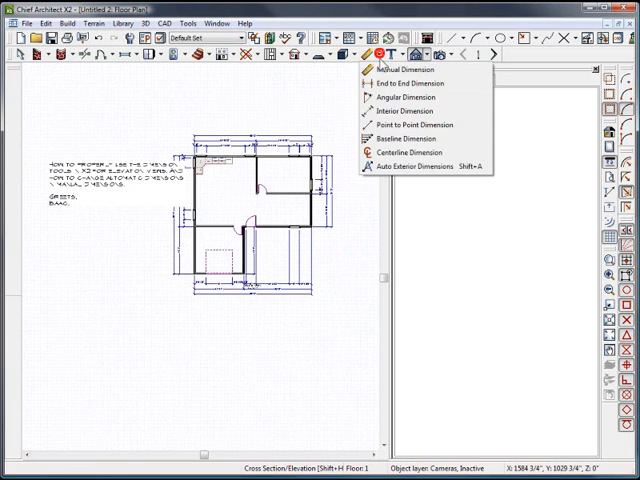
{"action": "mouse_move", "coordinate": [424, 160]}
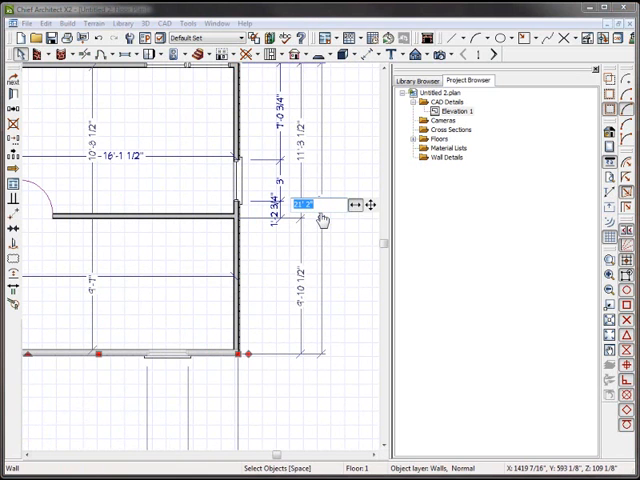
{"action": "type", "text": "30"}
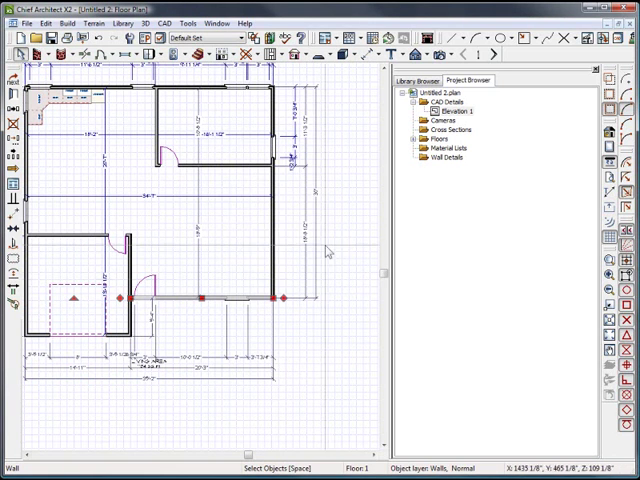
{"action": "mouse_move", "coordinate": [320, 204]}
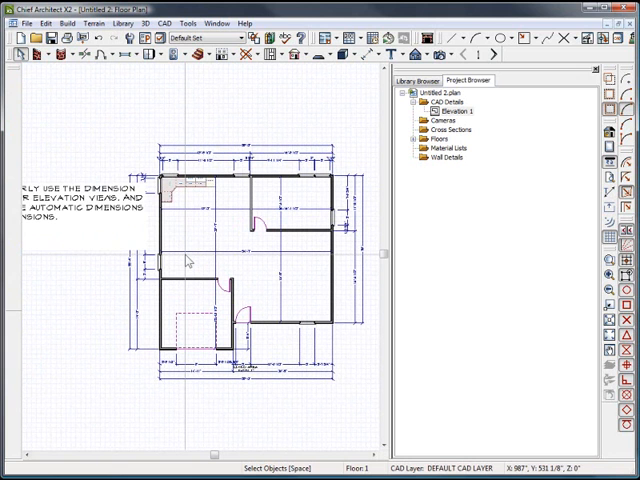
{"action": "mouse_move", "coordinate": [516, 122]}
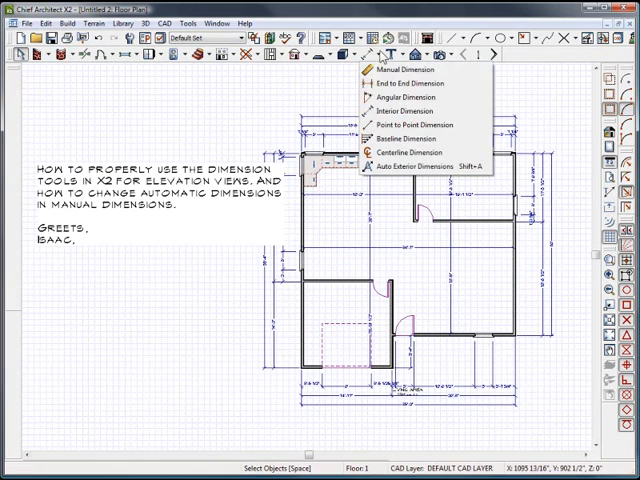
{"action": "mouse_move", "coordinate": [416, 110]}
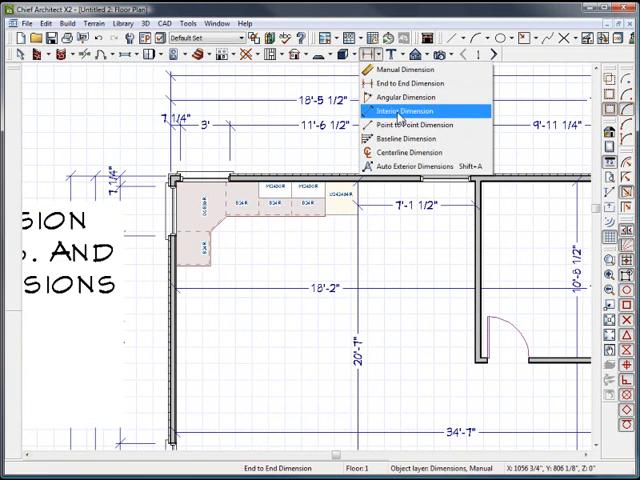
{"action": "mouse_move", "coordinate": [416, 124]}
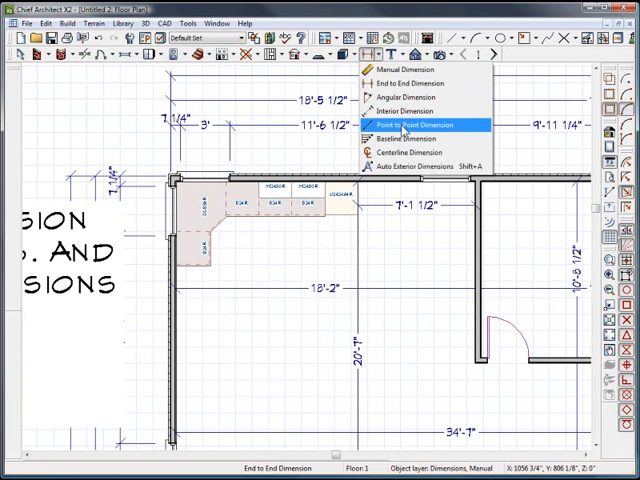
Choose Point to Point dimensioning to measure the kitchen corner of the plan.
{"action": "left_click", "coordinate": [408, 122]}
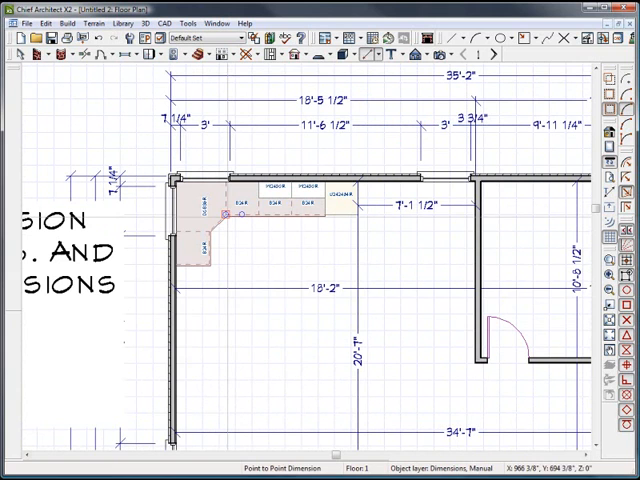